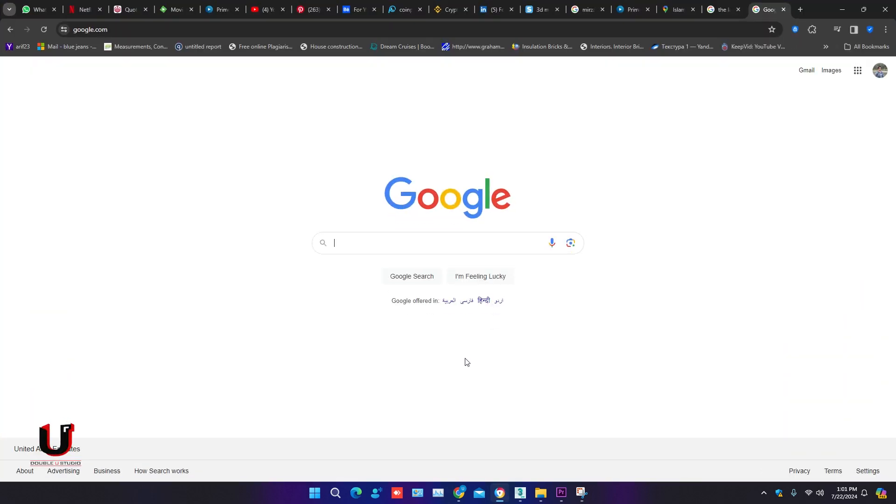
Step: Search Google for 'corona renderer 12 download' using the suggested query
{"action": "type", "text": "Corona Renderer 12"}
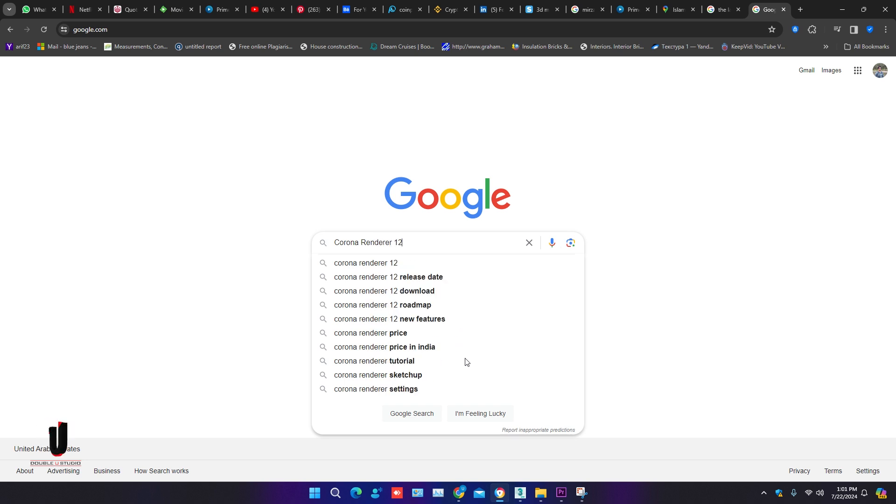
{"action": "left_click", "coordinate": [383, 290]}
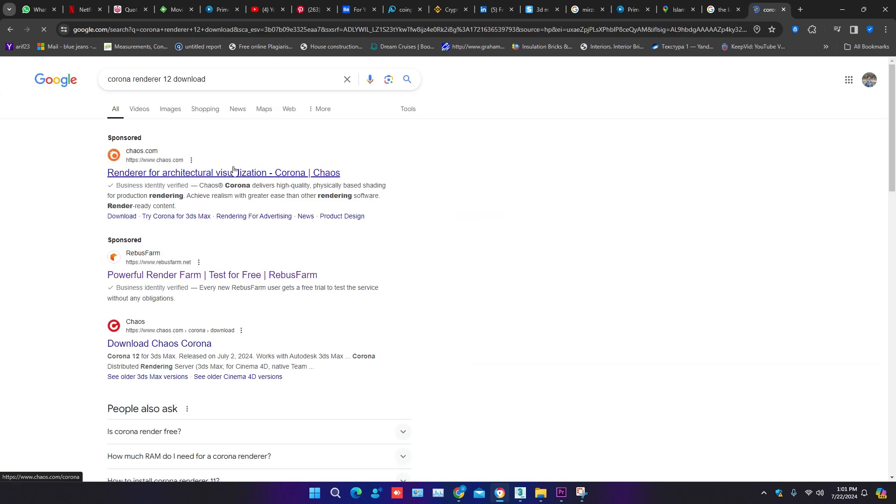
Step: Open the sponsored chaos.com Corona page and go to its download options
{"action": "left_click", "coordinate": [223, 173]}
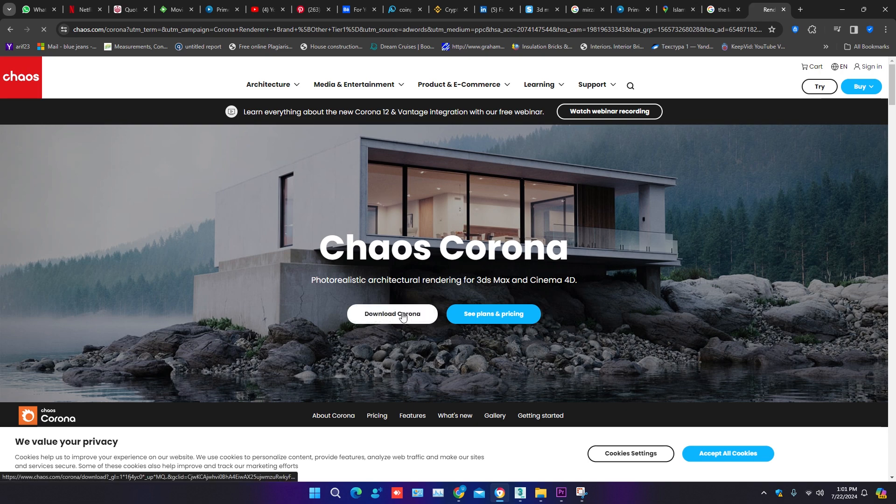
{"action": "left_click", "coordinate": [392, 314]}
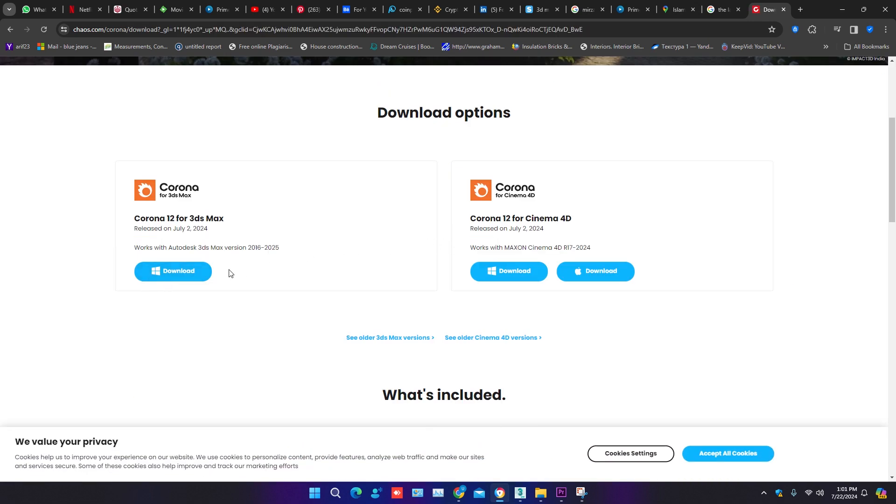
{"action": "mouse_move", "coordinate": [232, 278]}
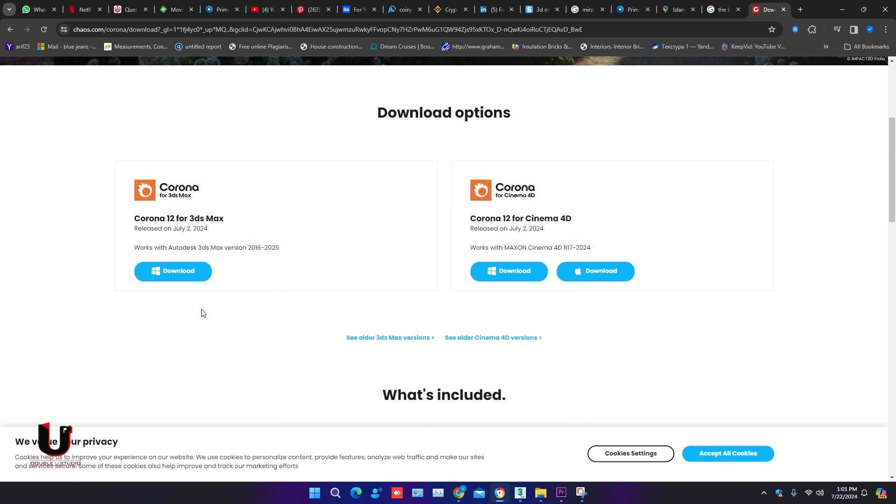
{"action": "mouse_move", "coordinate": [720, 52]}
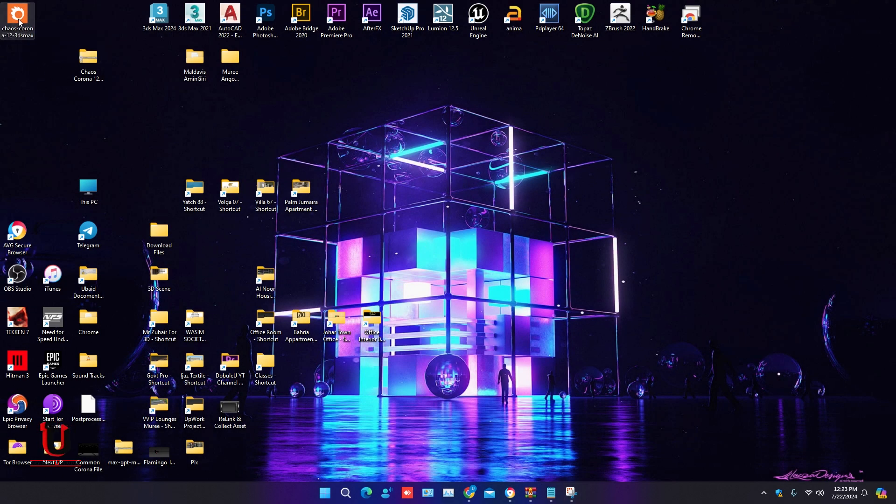
Step: Launch the desktop Corona 12 installer, accept the terms, and advance to Install Type
{"action": "left_click_drag", "start_coordinate": [18, 20], "coordinate": [194, 108]}
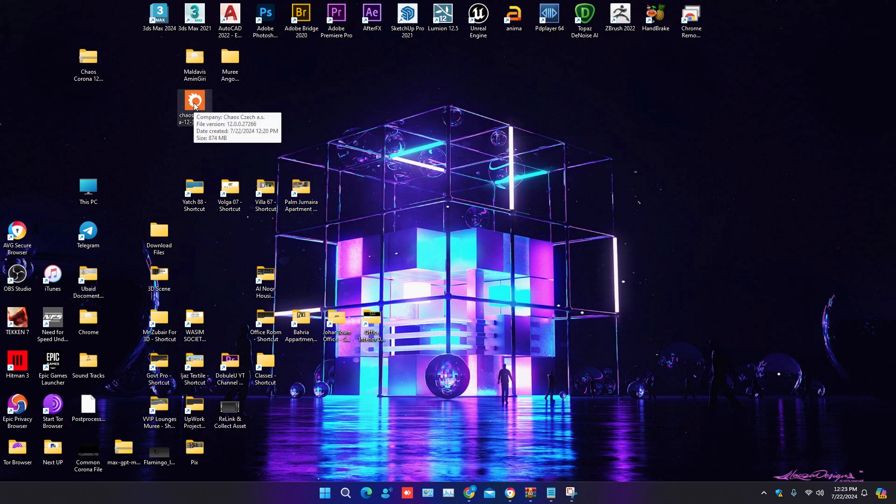
{"action": "double_click", "coordinate": [194, 100]}
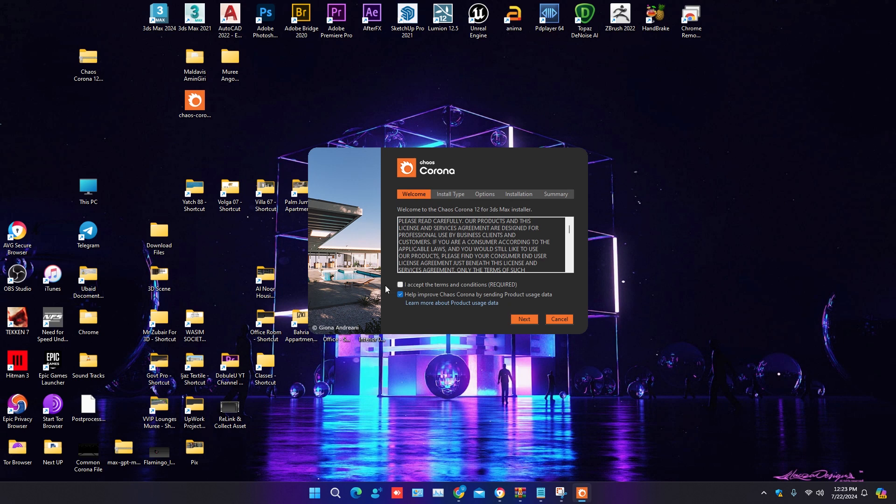
{"action": "left_click", "coordinate": [400, 285]}
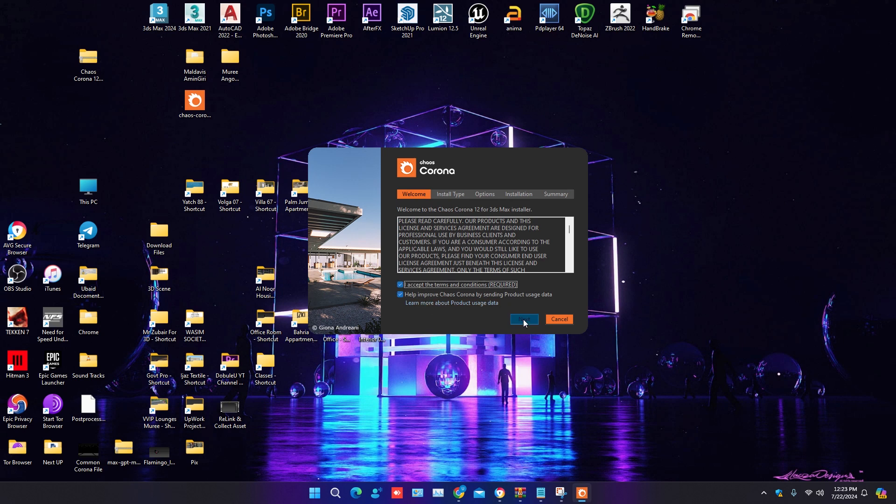
{"action": "left_click", "coordinate": [522, 318]}
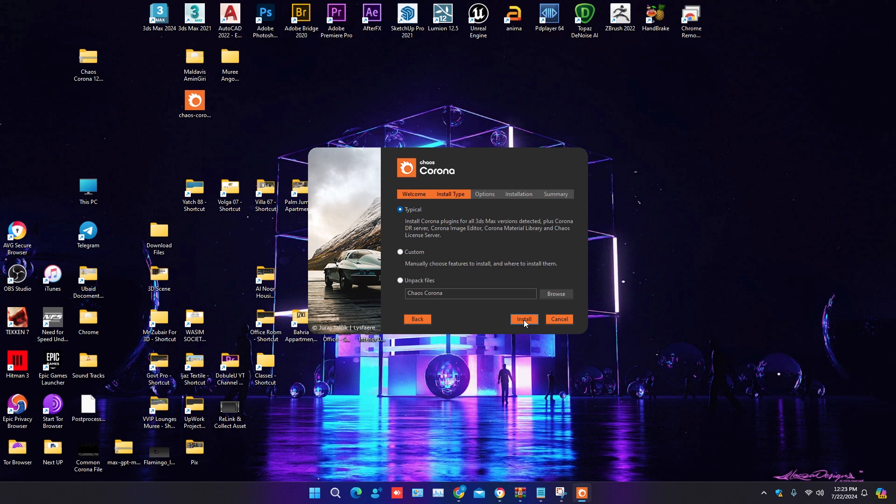
Step: Run the Typical installation until the log reports Installation finished
{"action": "left_click", "coordinate": [522, 318]}
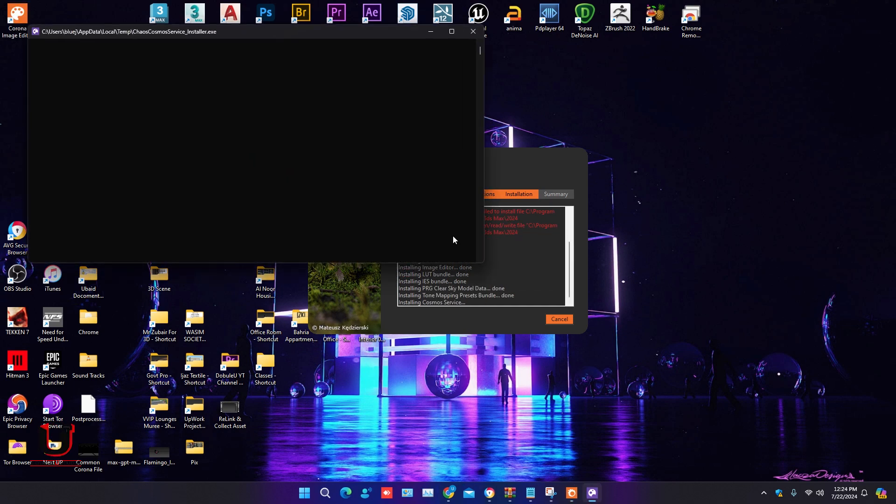
{"action": "mouse_move", "coordinate": [463, 255]}
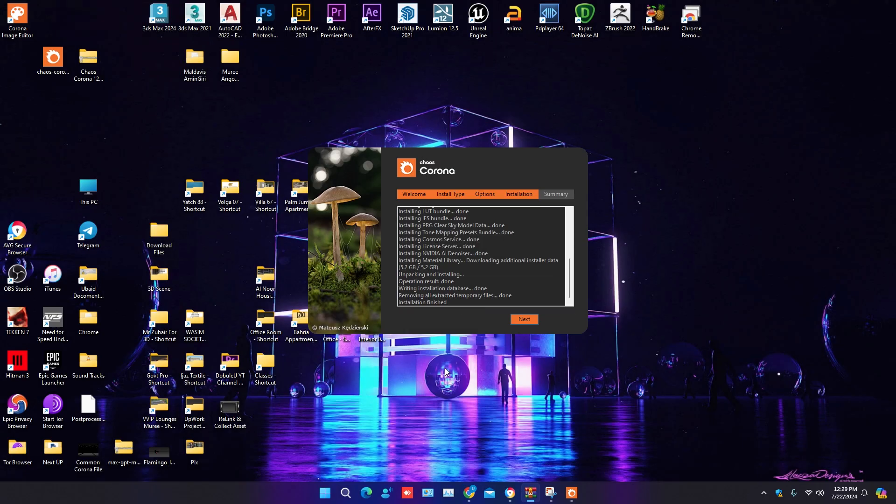
{"action": "mouse_move", "coordinate": [447, 370]}
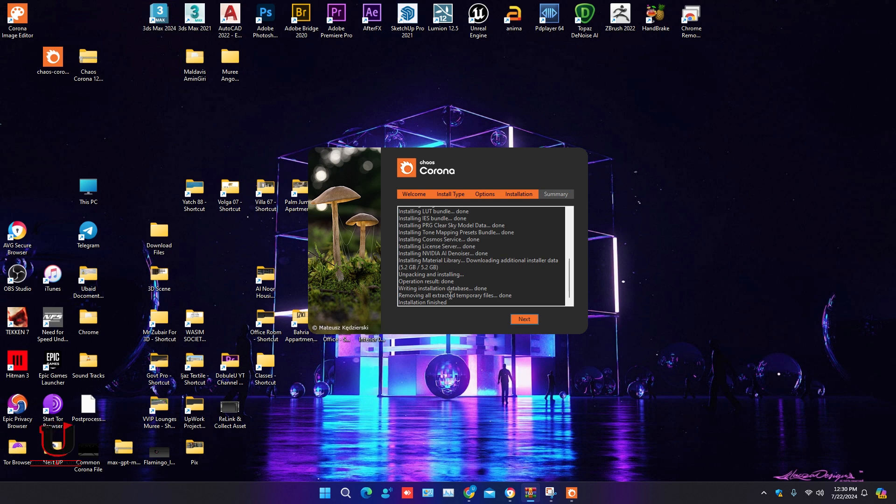
Step: View the installation summary and finish the Corona 12 installer
{"action": "left_click", "coordinate": [523, 319]}
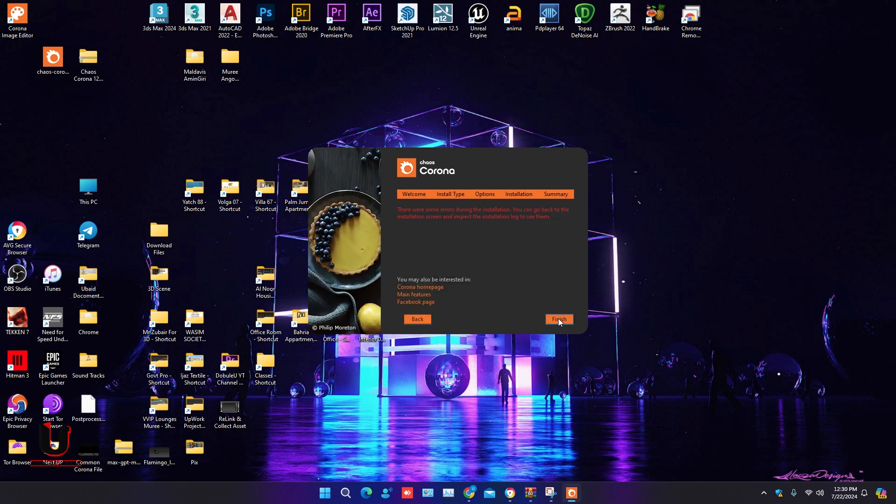
{"action": "left_click", "coordinate": [558, 319]}
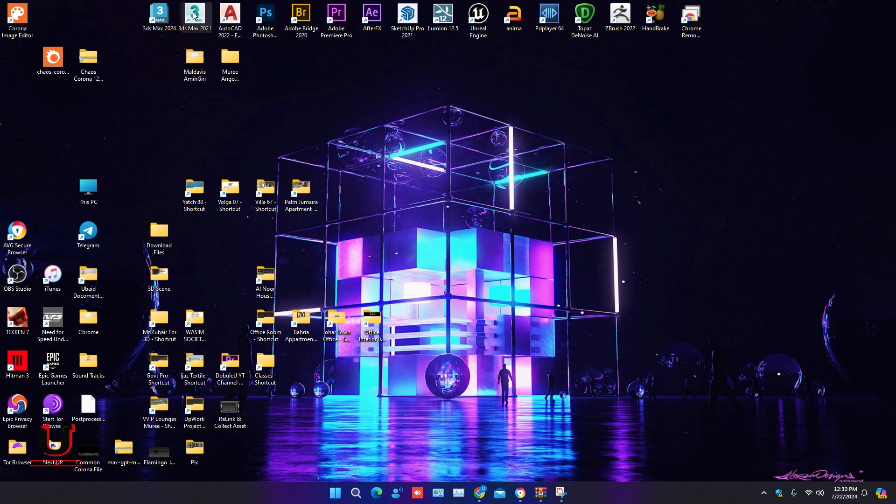
Step: Launch 3ds Max 2021 from its desktop icon into an empty untitled scene
{"action": "double_click", "coordinate": [194, 17]}
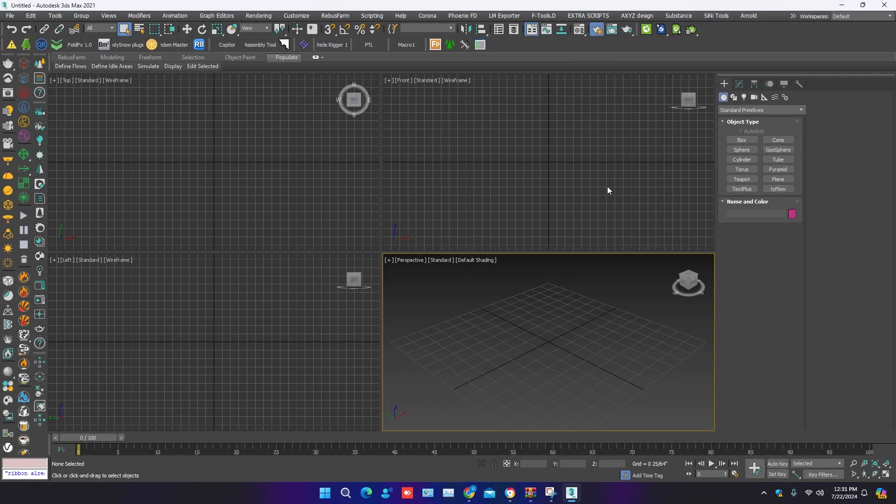
{"action": "left_click", "coordinate": [596, 29]}
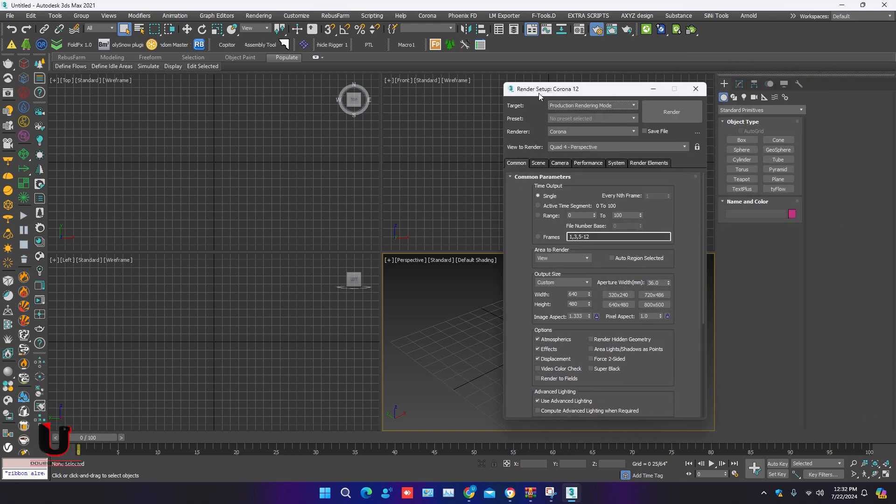
{"action": "mouse_move", "coordinate": [542, 92]}
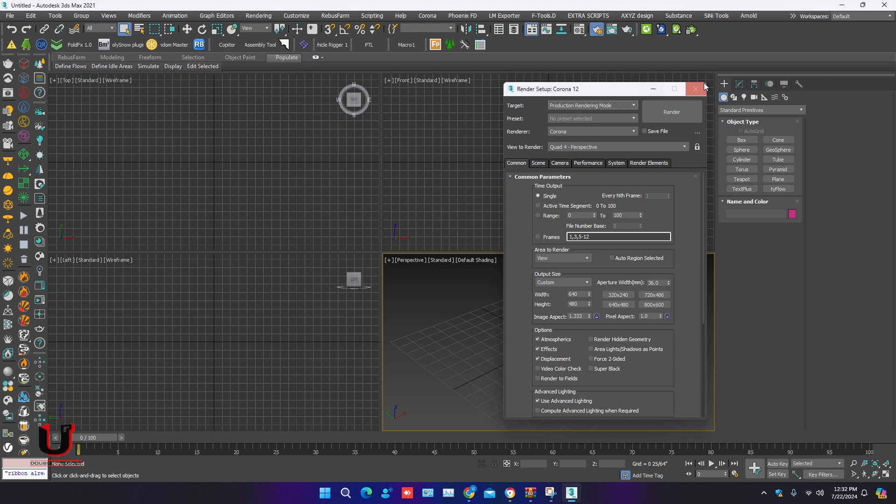
{"action": "left_click", "coordinate": [695, 89]}
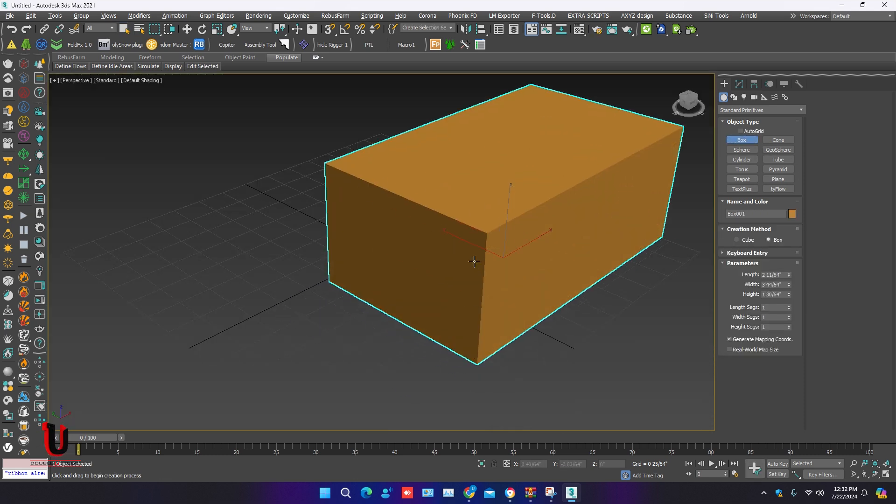
Step: Switch to the Select Object tool to end creating Box001
{"action": "left_click", "coordinate": [116, 29]}
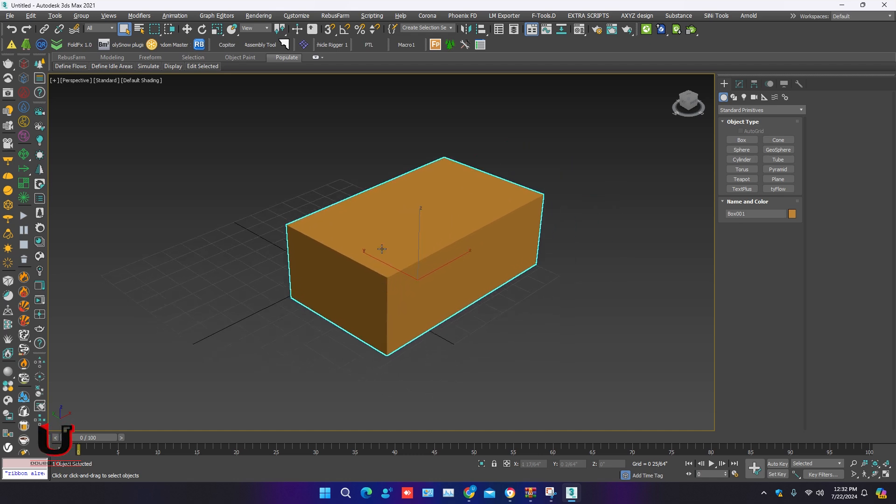